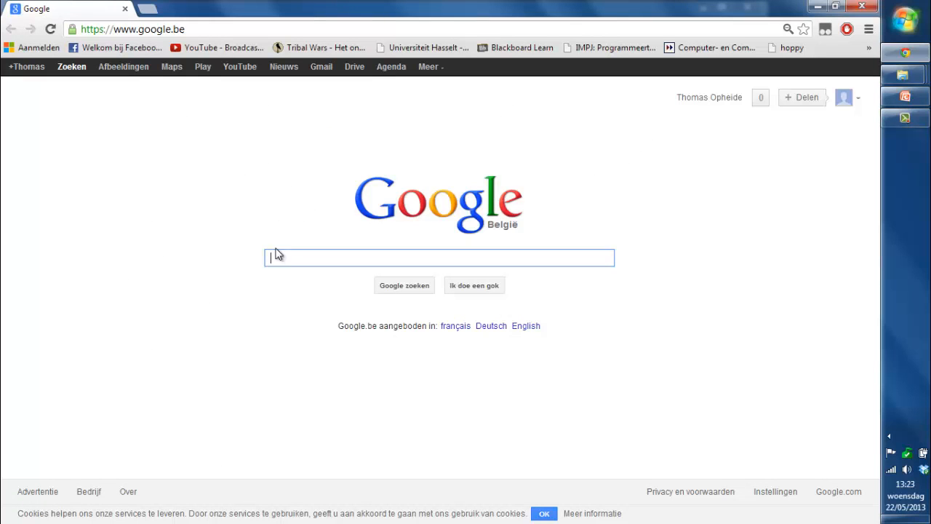
# Search Google for 'eclipse', open eclipse.org and go to its downloads page.
pyautogui.write('ecl')
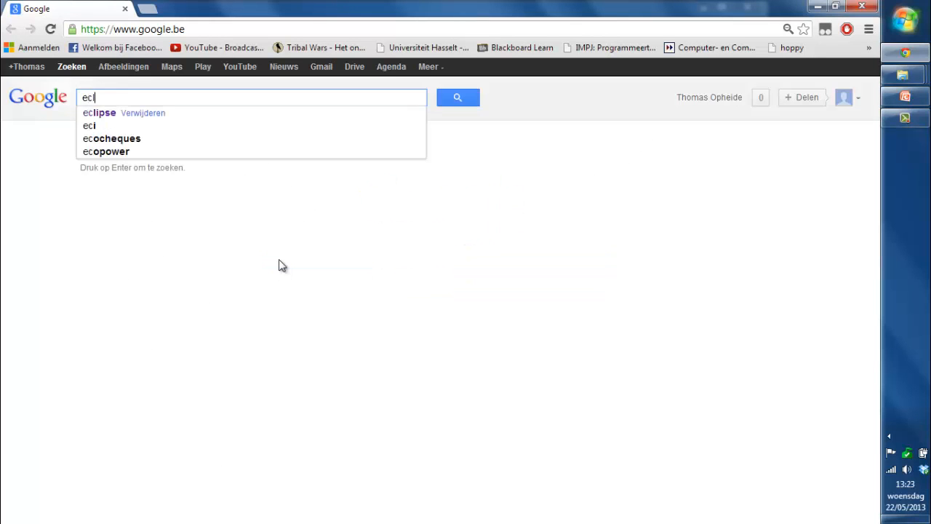
pyautogui.click(99, 113)
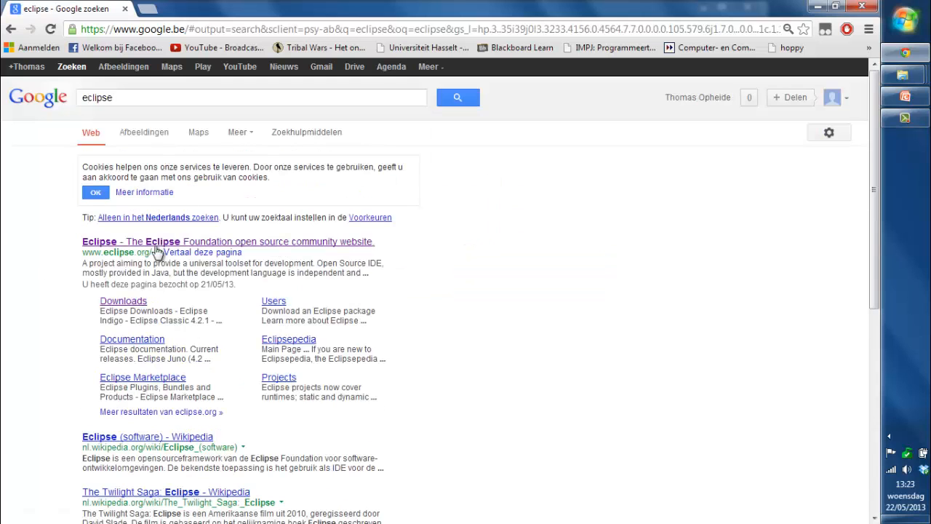
pyautogui.click(227, 241)
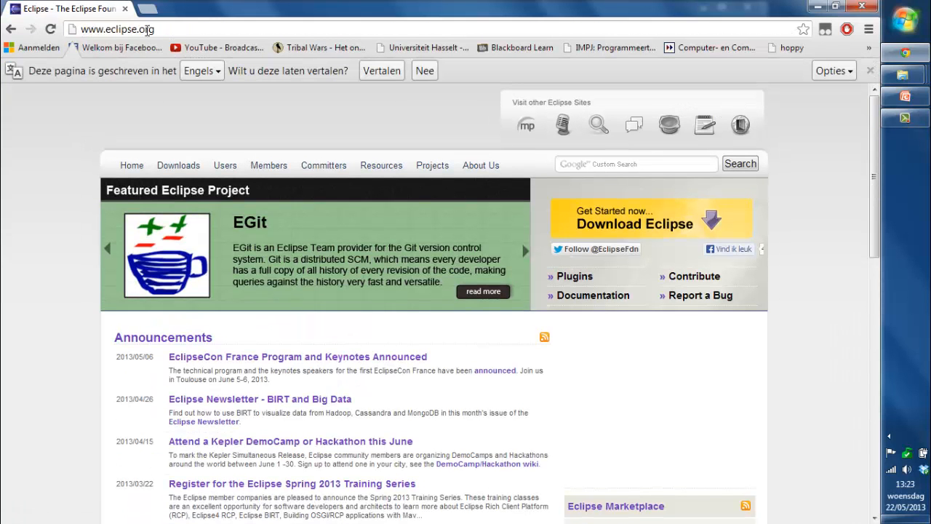
pyautogui.moveTo(218, 235)
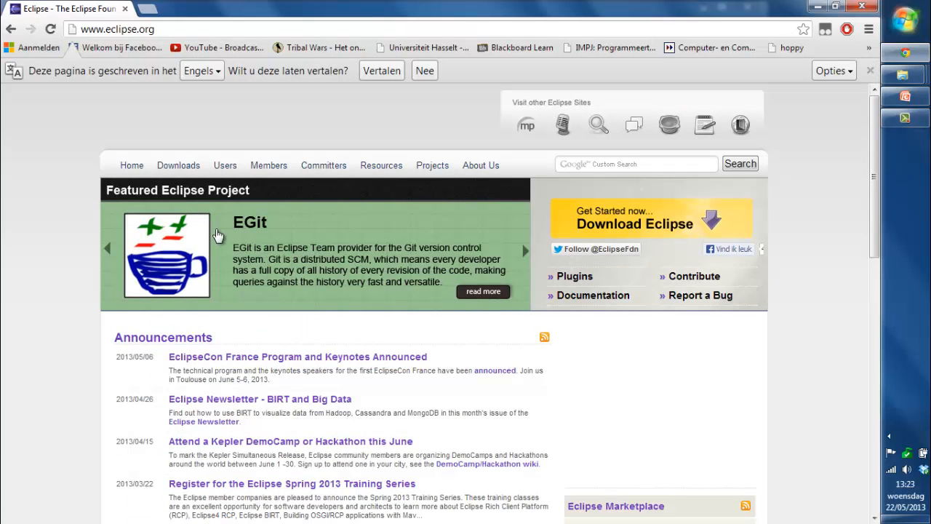
pyautogui.click(178, 166)
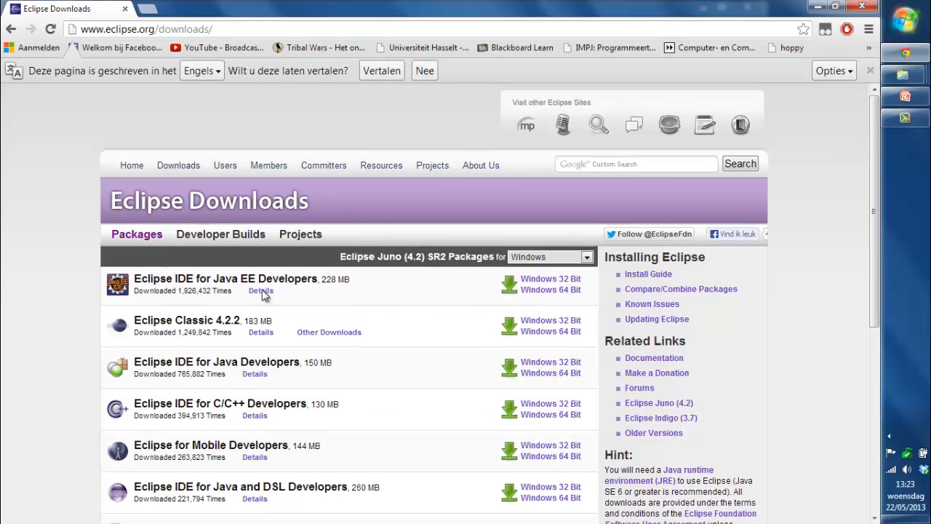
pyautogui.moveTo(561, 279)
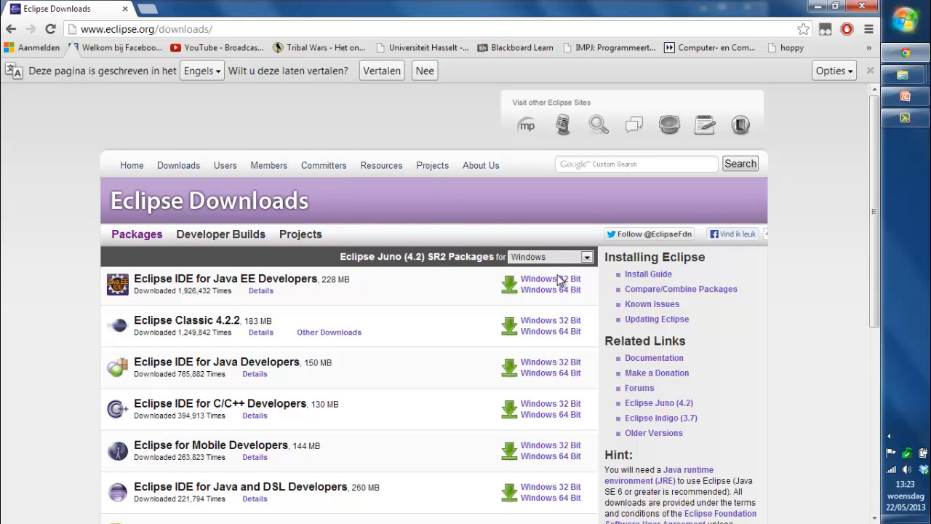
pyautogui.moveTo(544, 279)
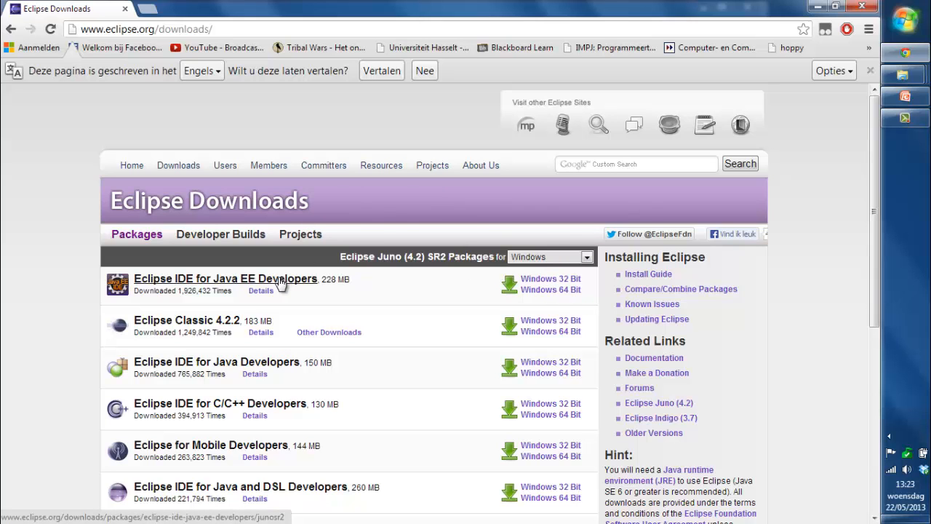
# Request the Windows 64-bit download of Eclipse IDE for Java EE Developers and switch to Explorer.
pyautogui.click(226, 280)
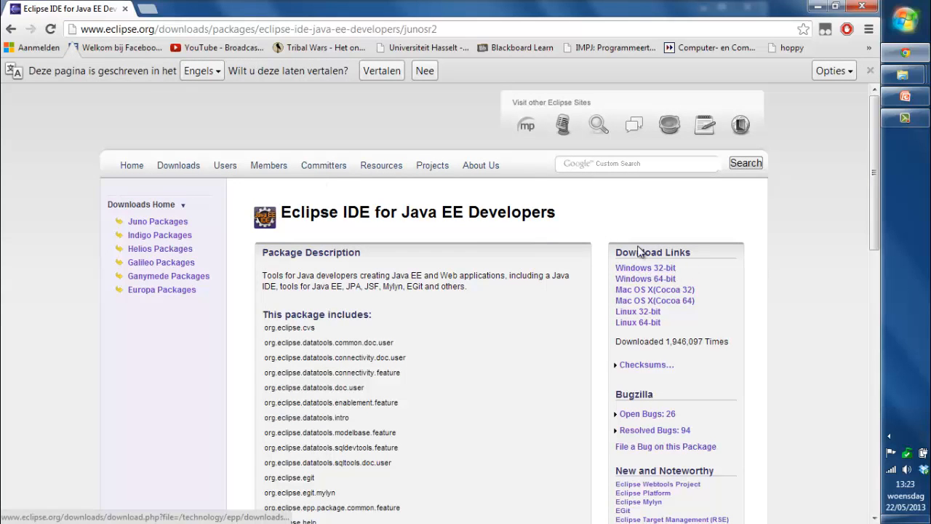
pyautogui.click(645, 280)
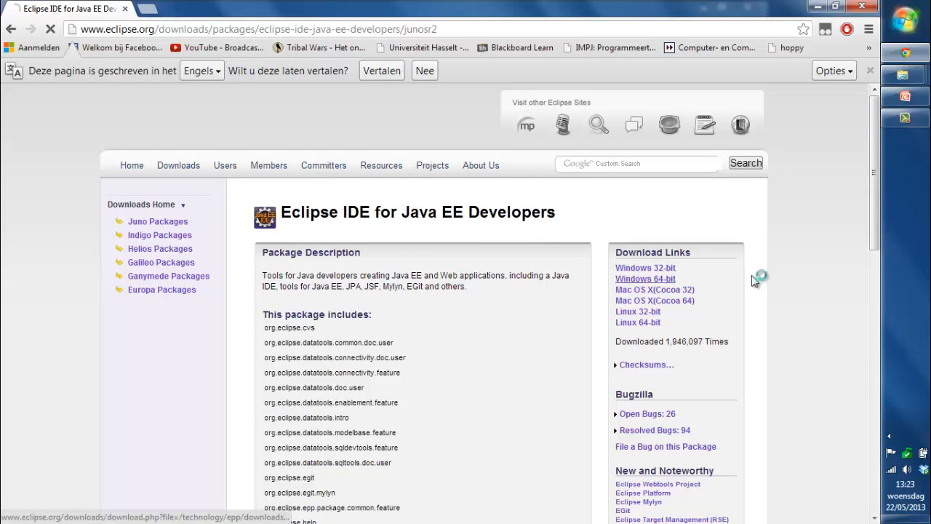
pyautogui.click(644, 268)
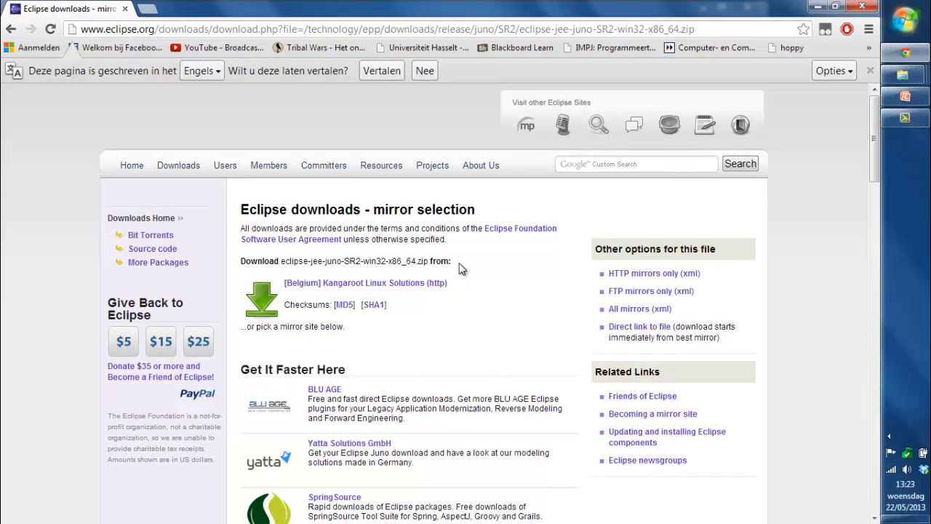
pyautogui.moveTo(364, 183)
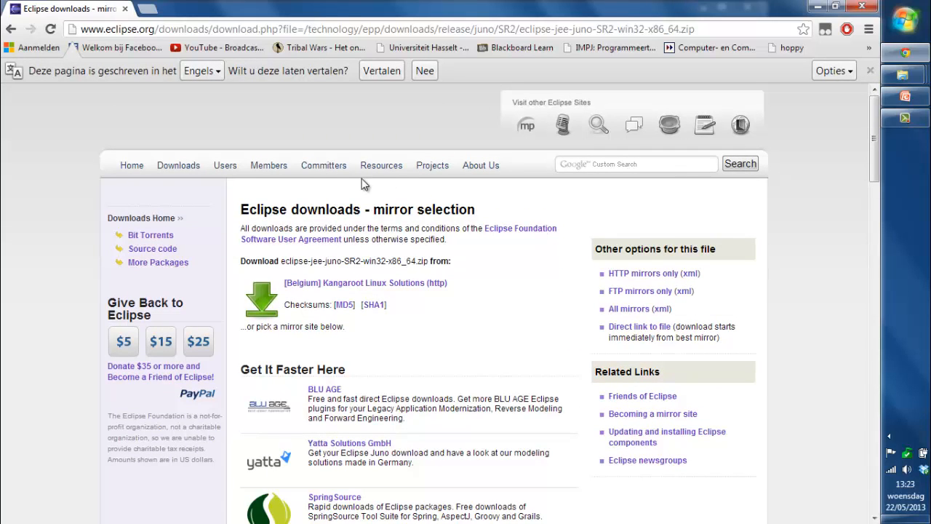
pyautogui.moveTo(466, 245)
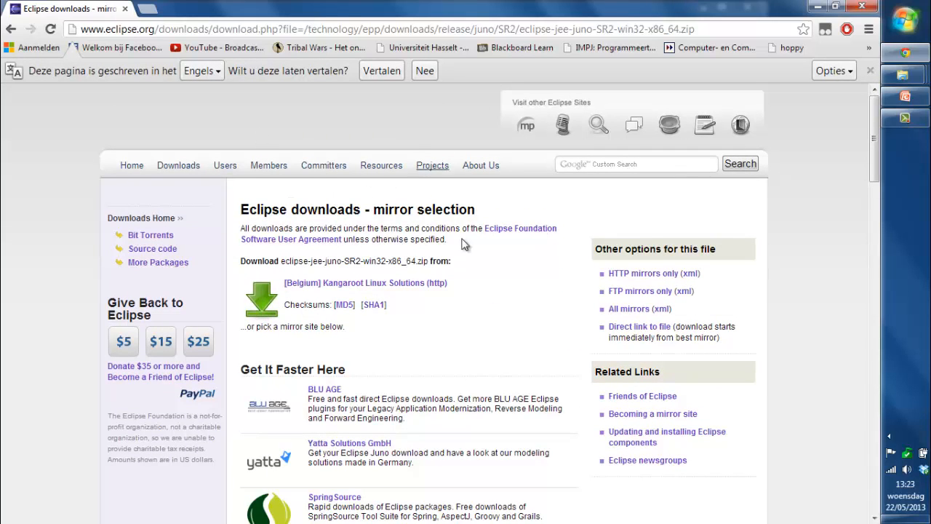
pyautogui.click(366, 282)
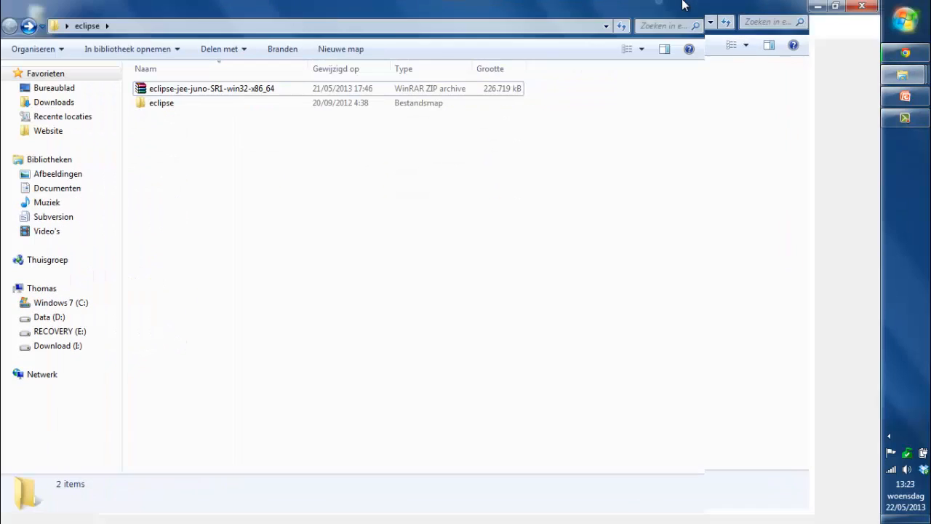
# Open the extracted eclipse folder and launch eclipse.exe, showing the Juno splash screen.
pyautogui.click(212, 88)
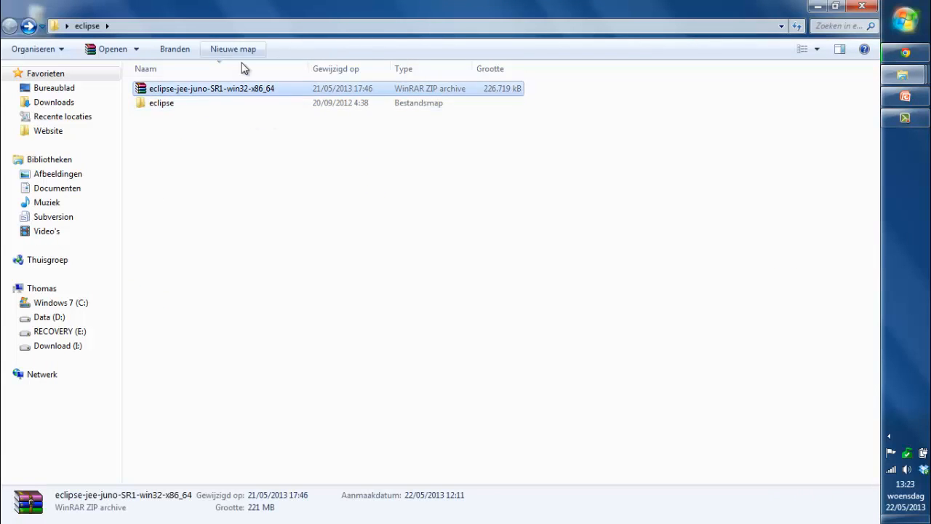
pyautogui.click(162, 102)
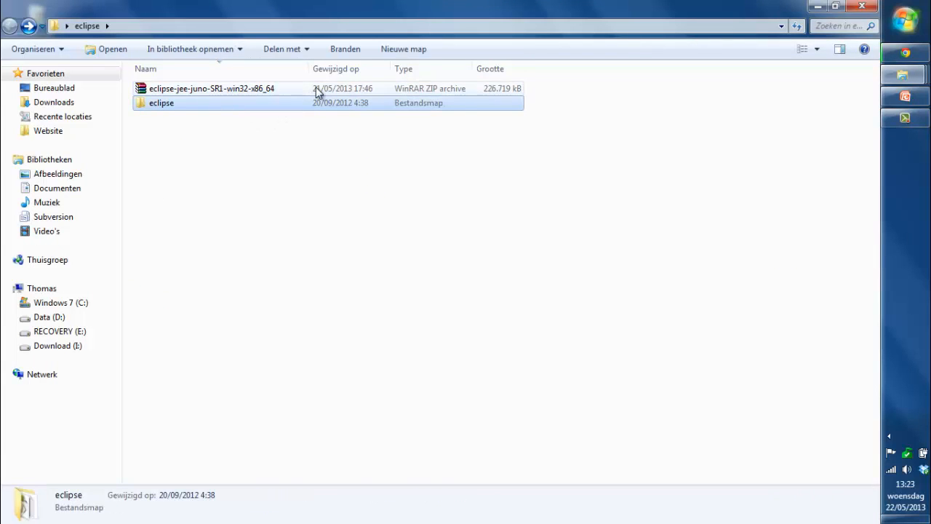
pyautogui.click(213, 89)
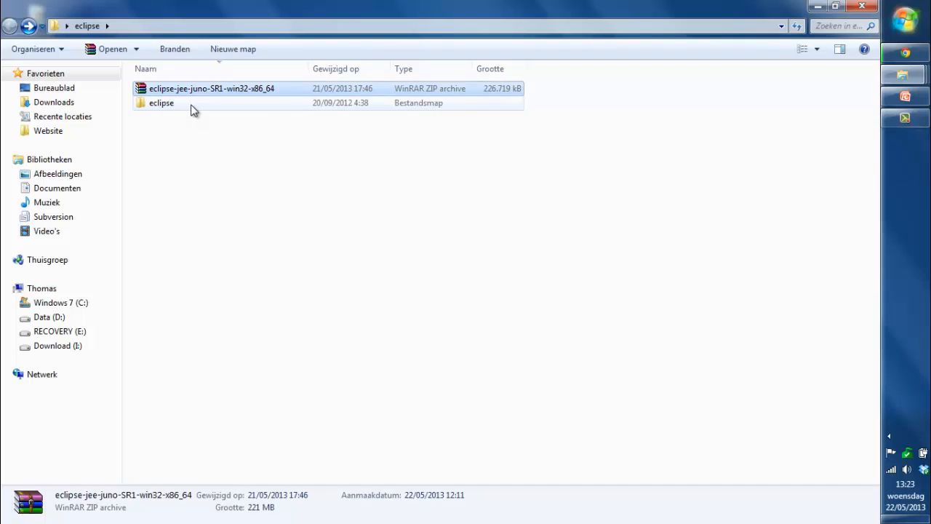
pyautogui.doubleClick(160, 102)
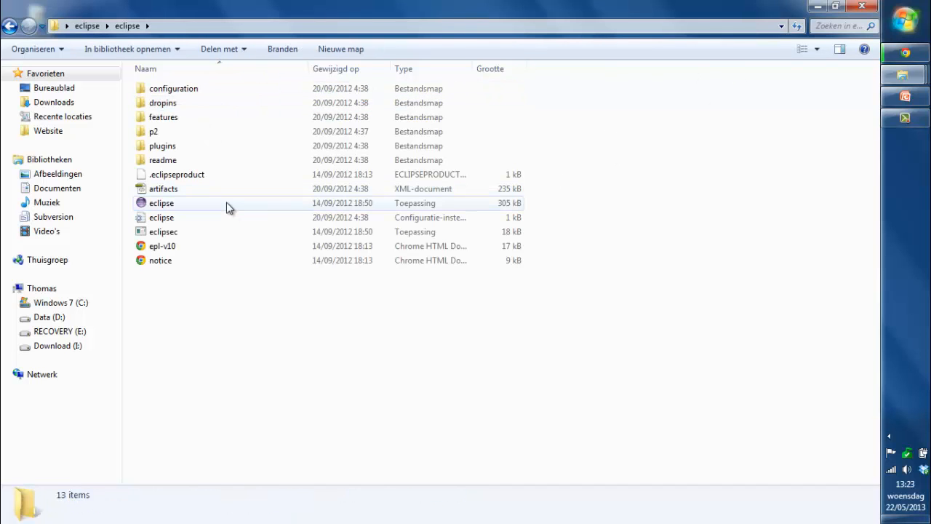
pyautogui.click(162, 204)
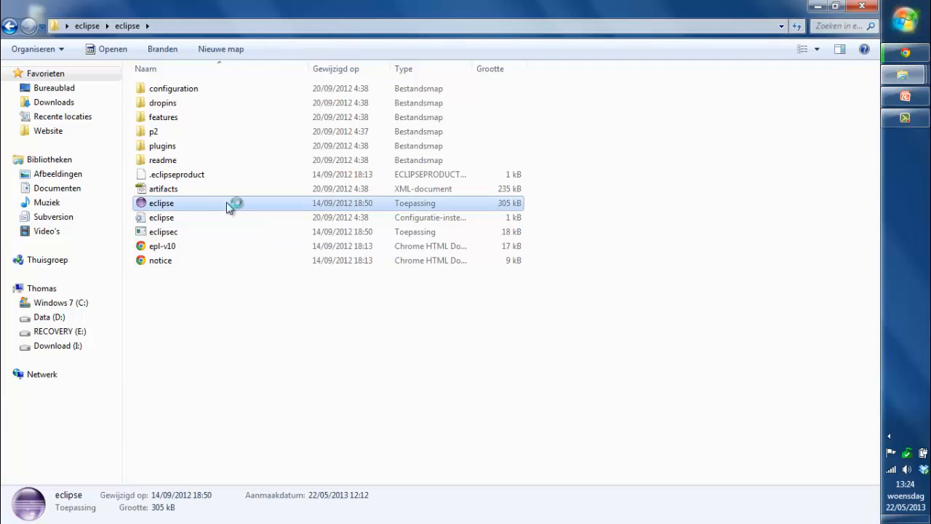
pyautogui.moveTo(259, 246)
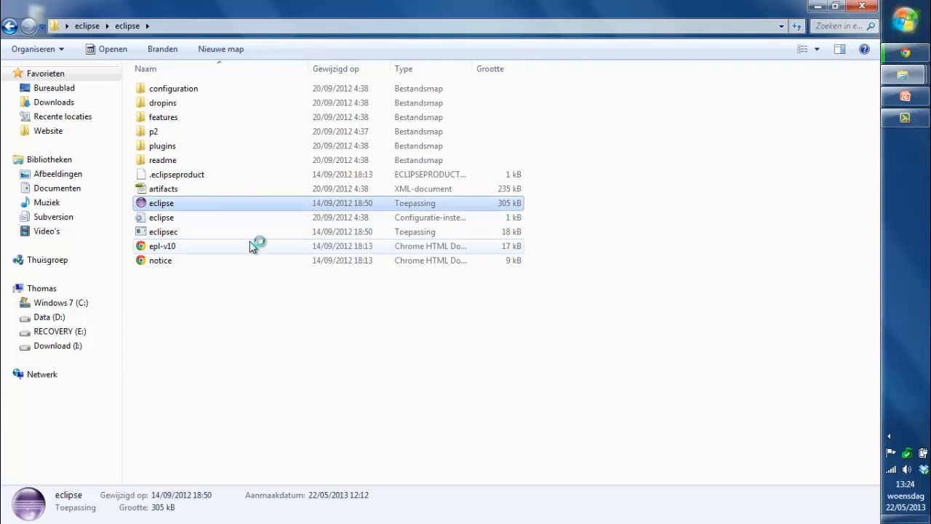
pyautogui.doubleClick(161, 202)
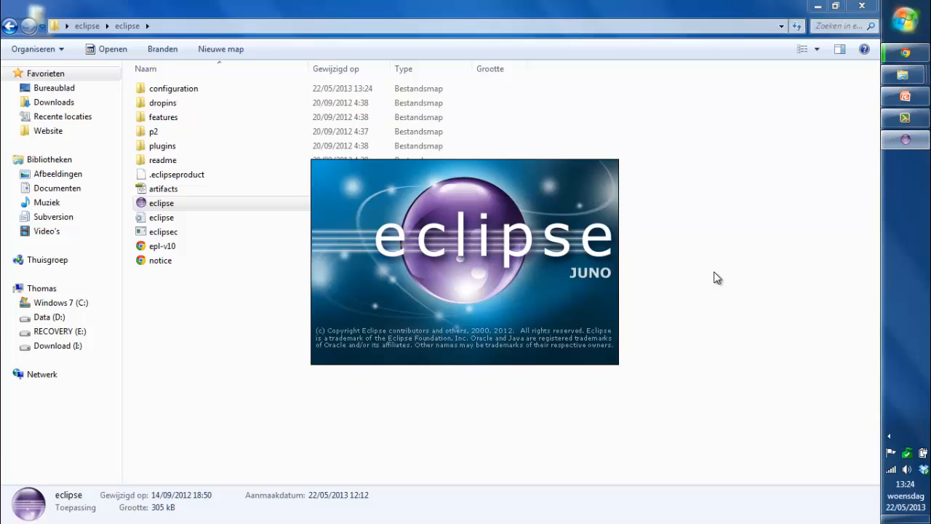
pyautogui.moveTo(749, 245)
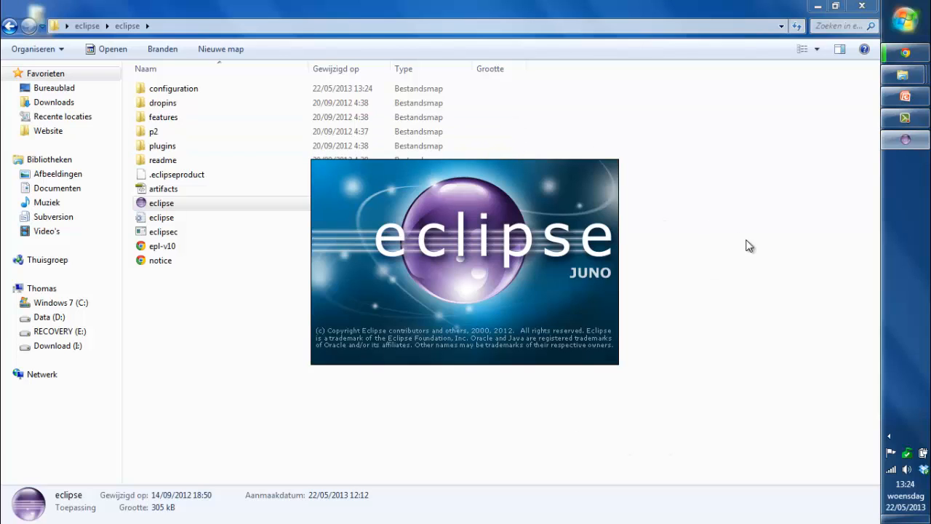
pyautogui.moveTo(691, 204)
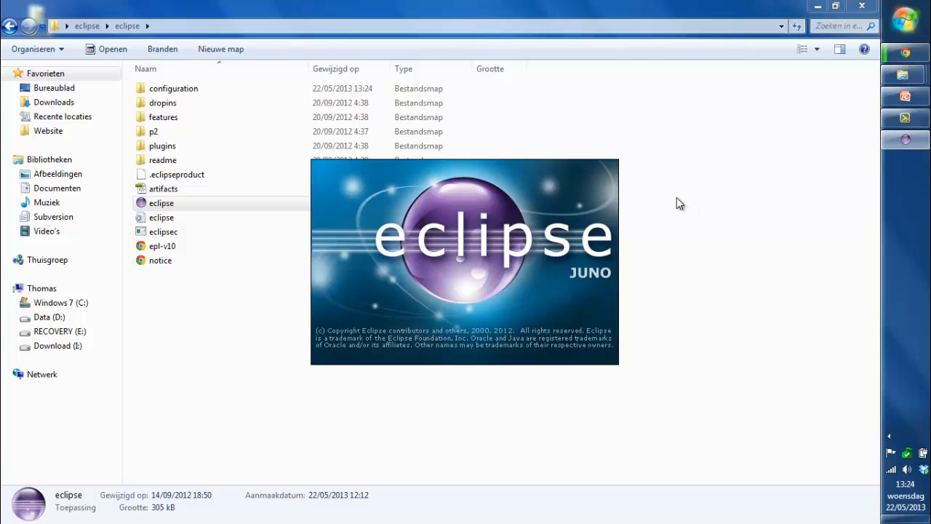
pyautogui.moveTo(676, 149)
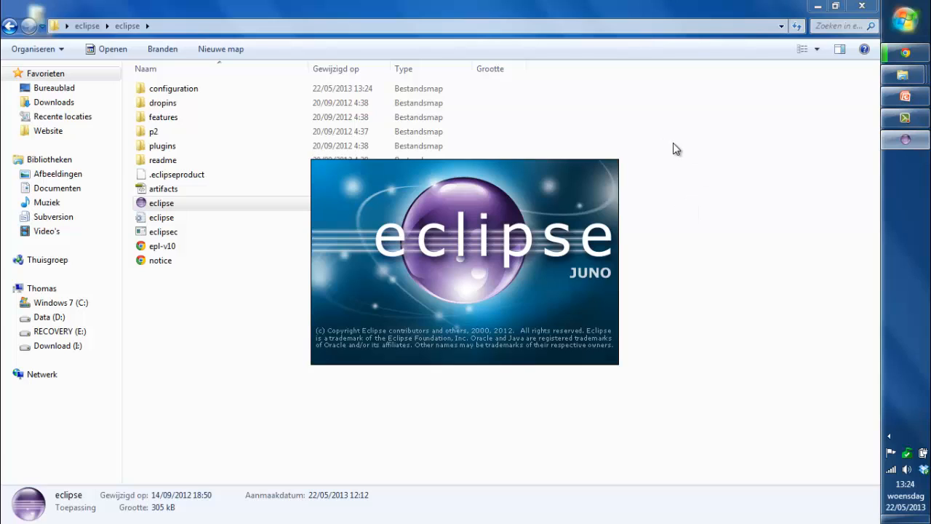
pyautogui.moveTo(649, 295)
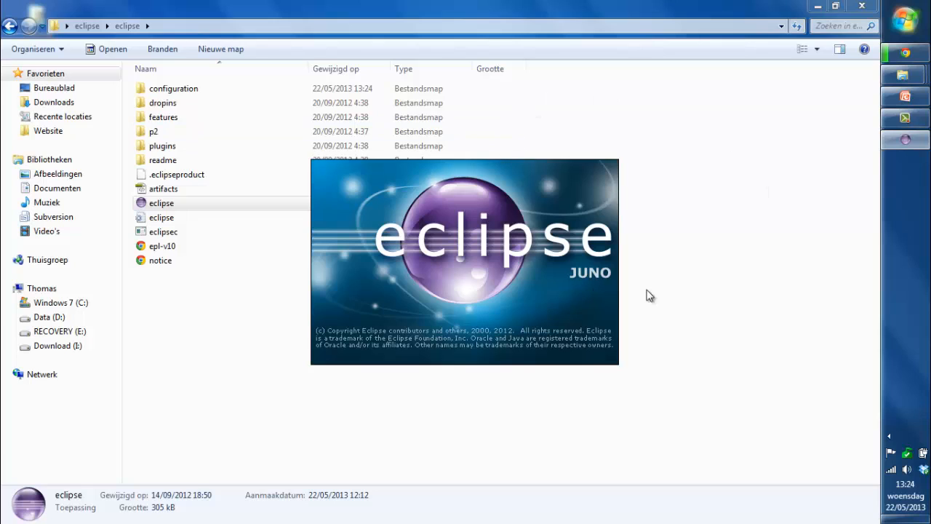
pyautogui.moveTo(550, 78)
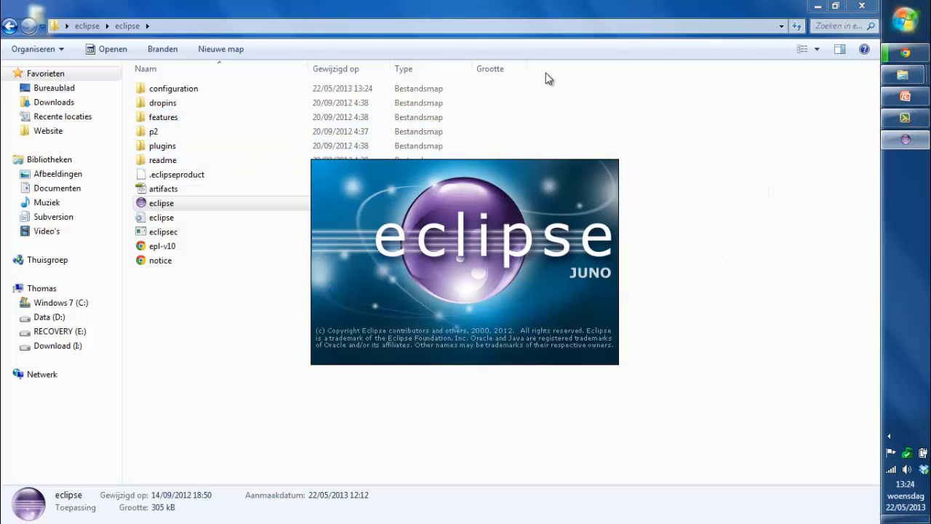
pyautogui.moveTo(745, 391)
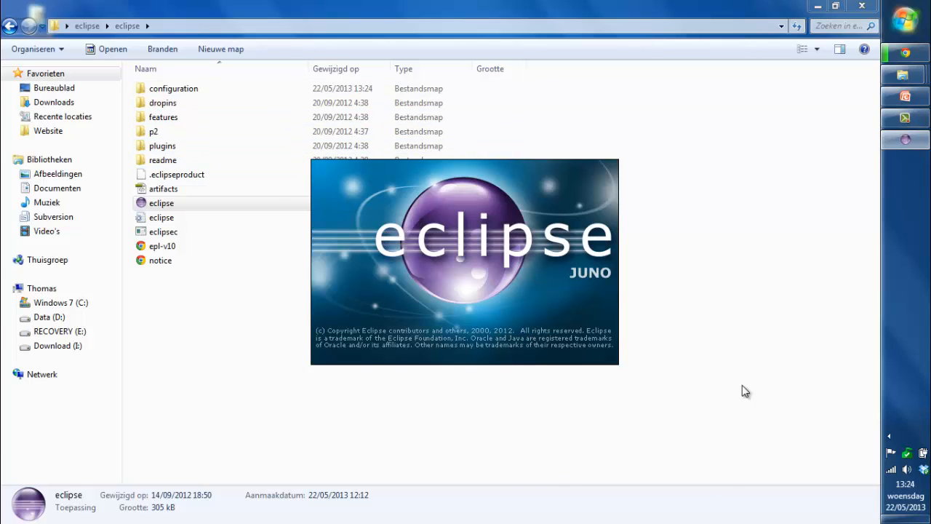
pyautogui.moveTo(613, 381)
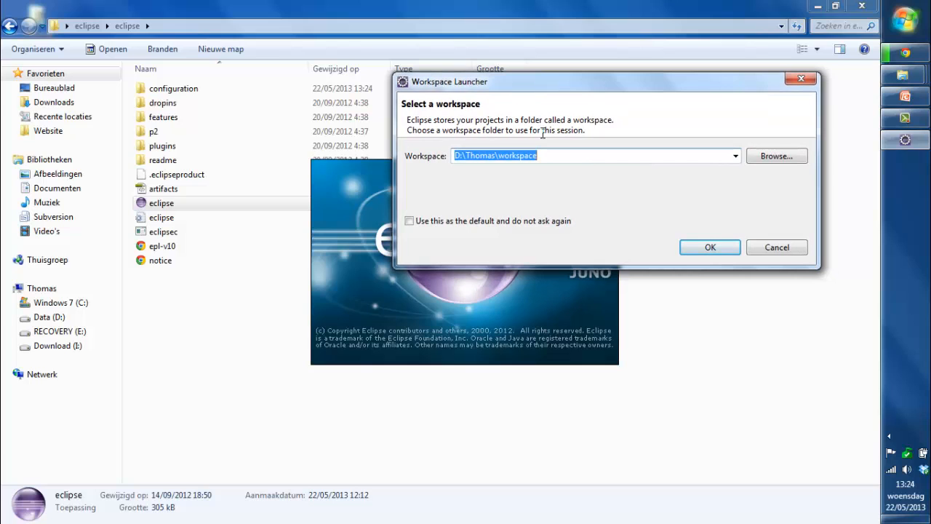
# Browse to the eclipse folder on the desktop (Bureaublad) as workspace and accept it.
pyautogui.click(775, 155)
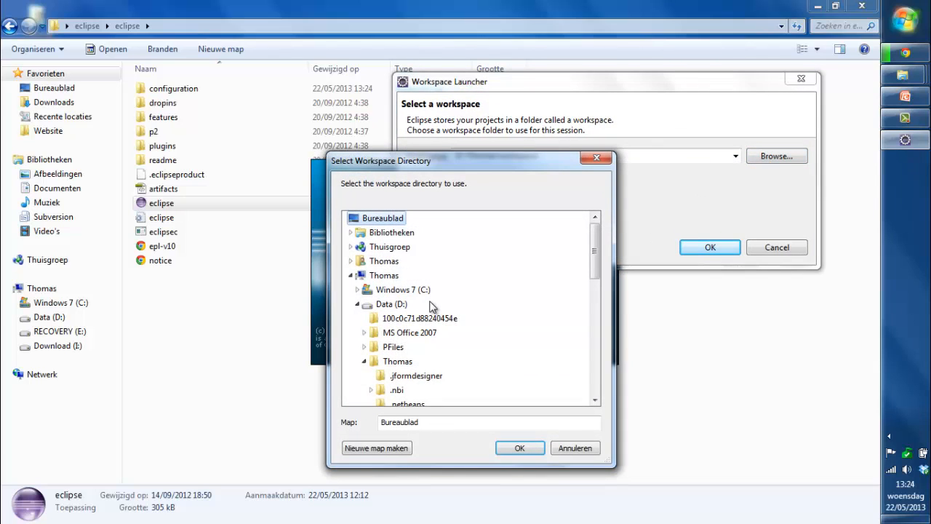
pyautogui.scroll(-3)
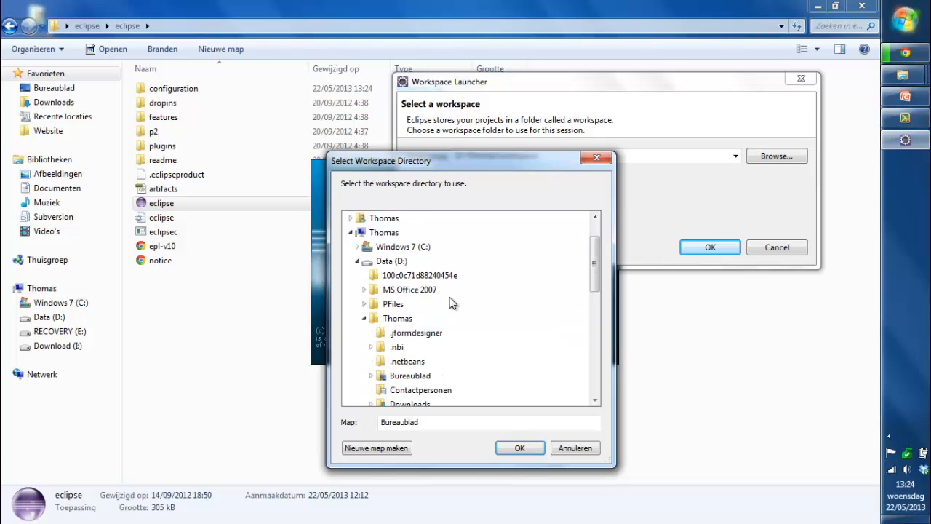
pyautogui.scroll(3)
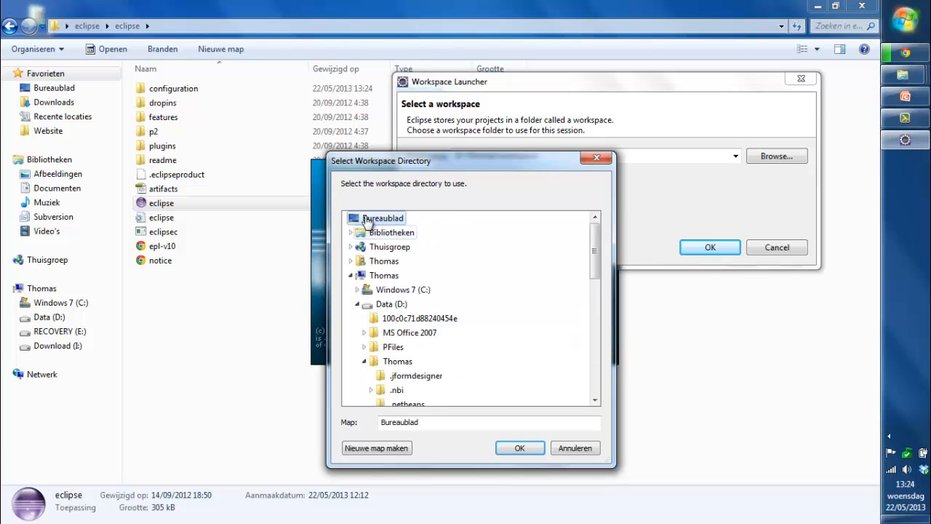
pyautogui.scroll(-3)
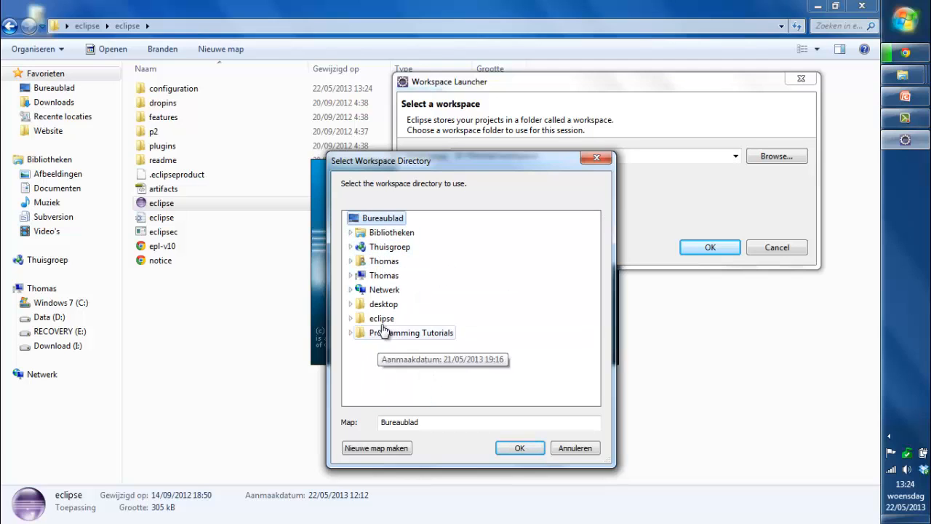
pyautogui.click(381, 317)
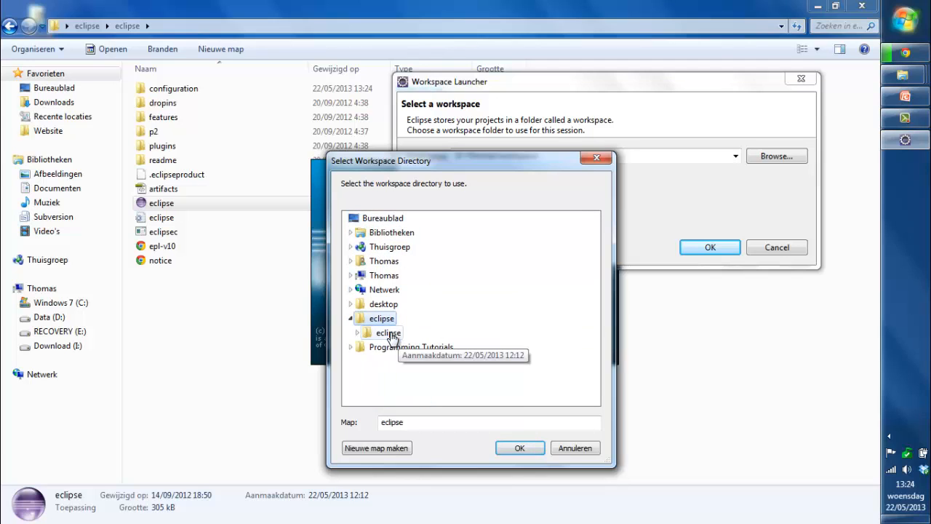
pyautogui.moveTo(519, 448)
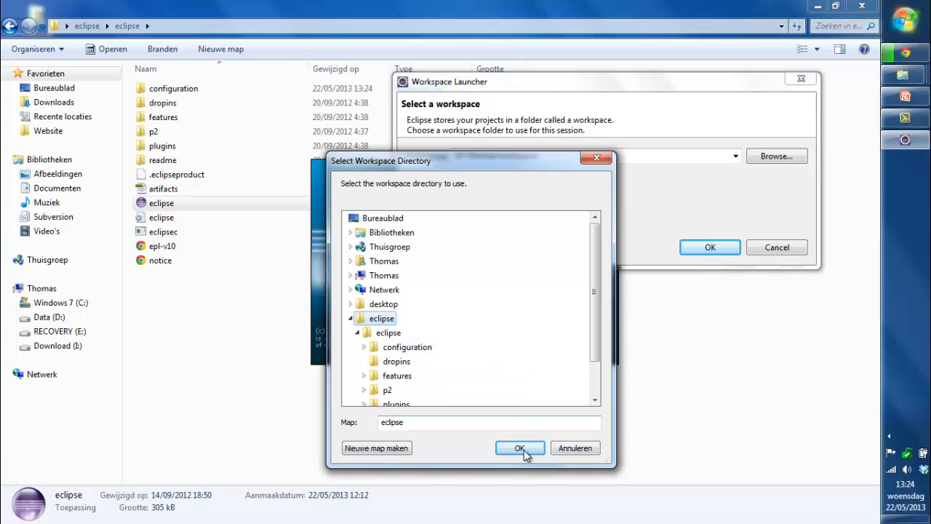
pyautogui.moveTo(560, 400)
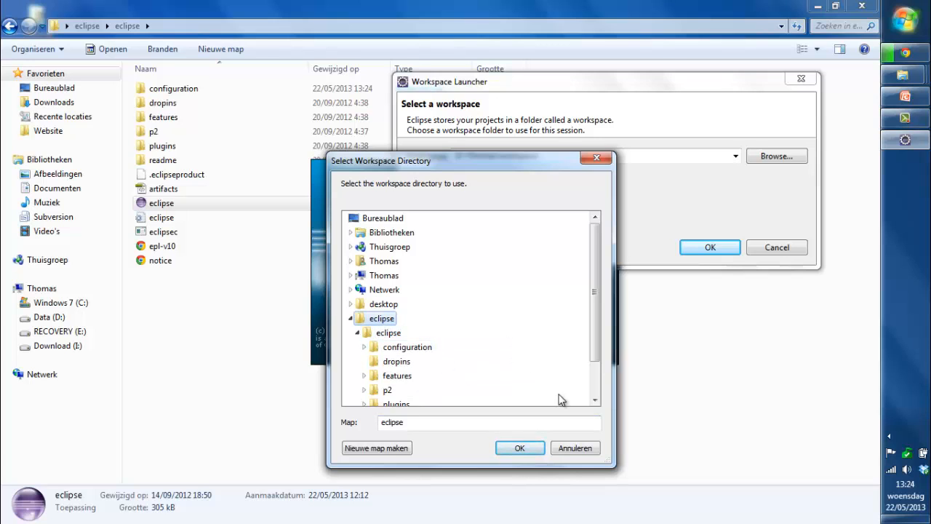
pyautogui.click(357, 332)
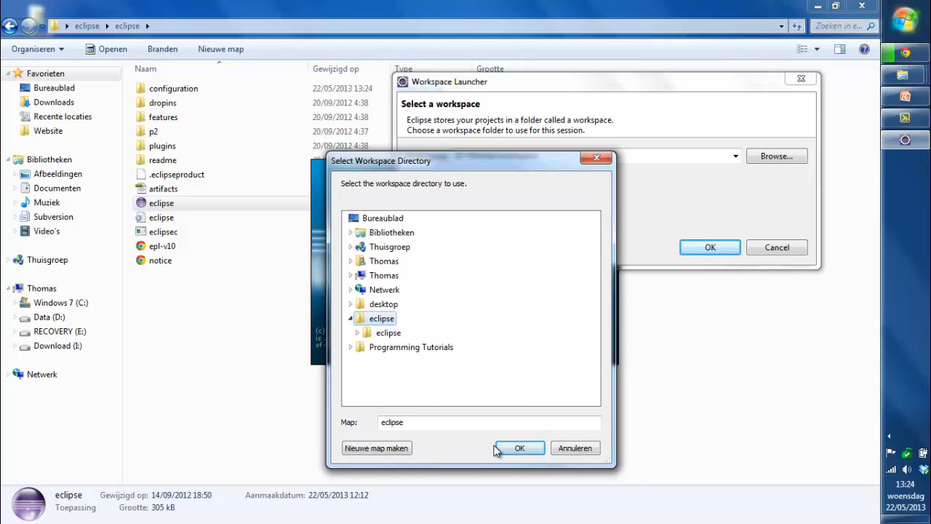
pyautogui.click(518, 448)
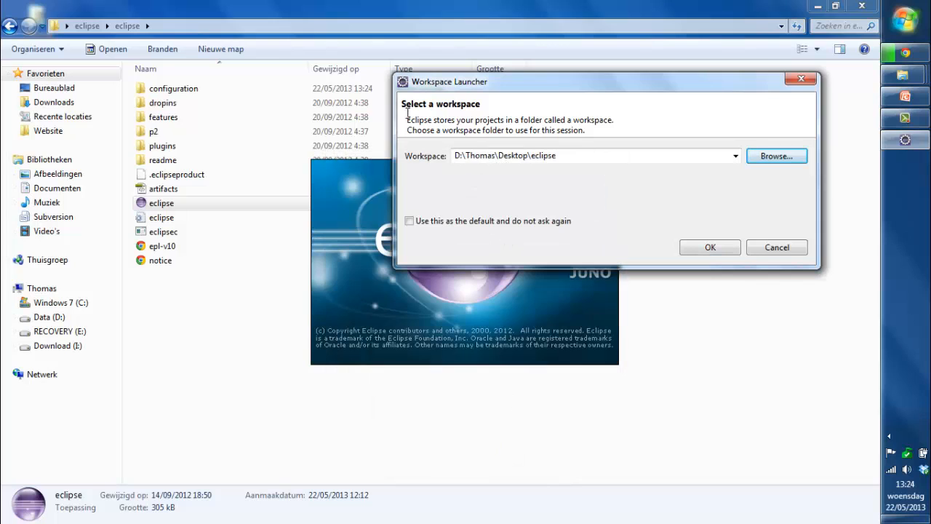
pyautogui.moveTo(541, 108)
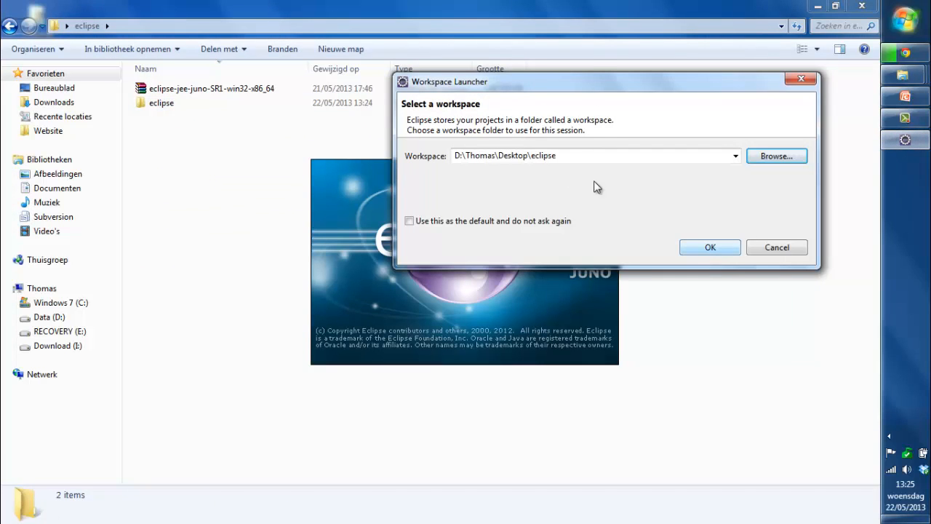
pyautogui.moveTo(672, 140)
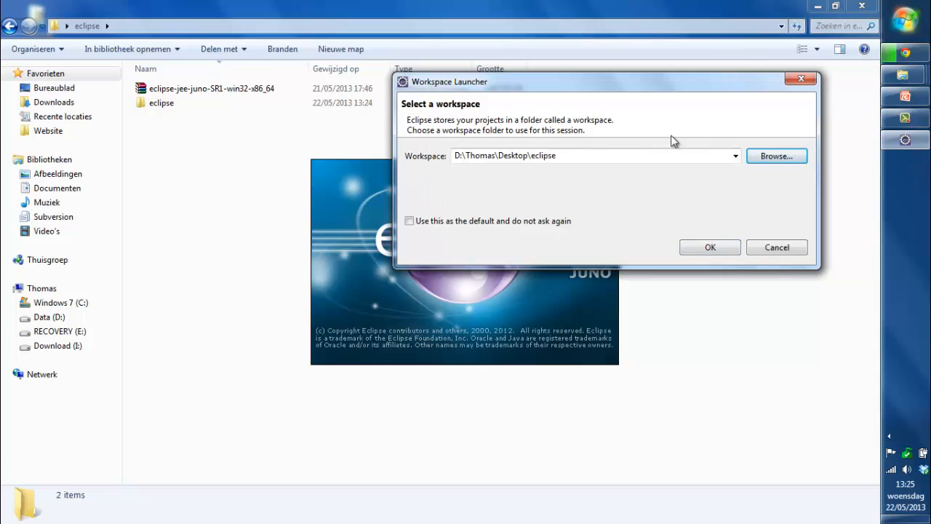
pyautogui.click(708, 247)
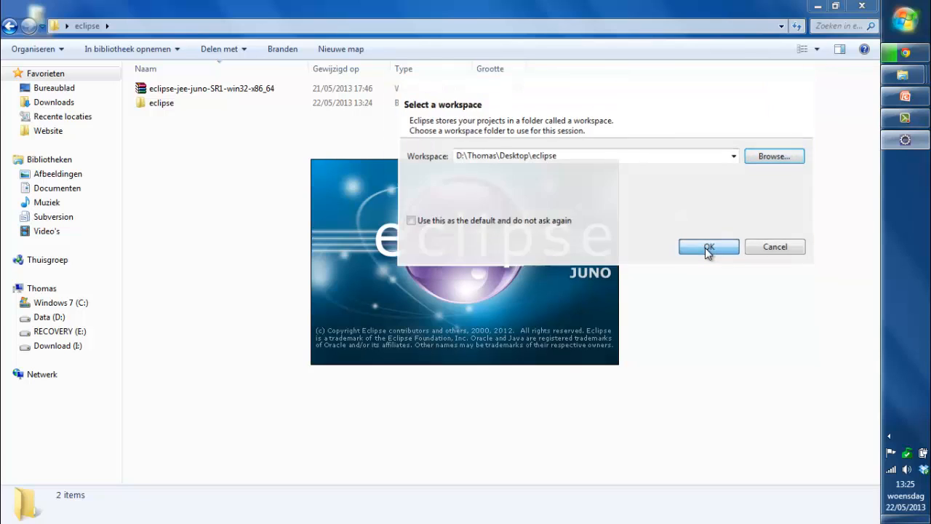
# Confirm the Workspace Launcher so the workbench starts loading.
pyautogui.click(707, 248)
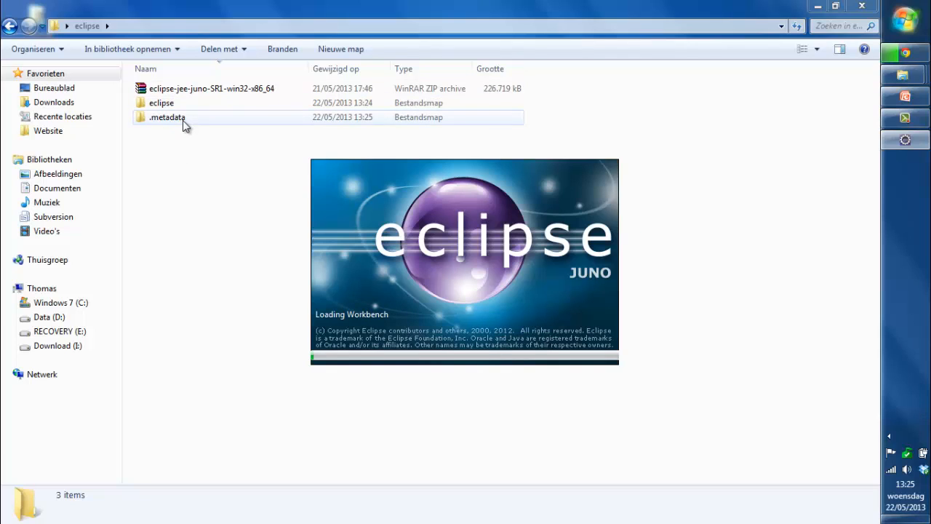
pyautogui.moveTo(302, 189)
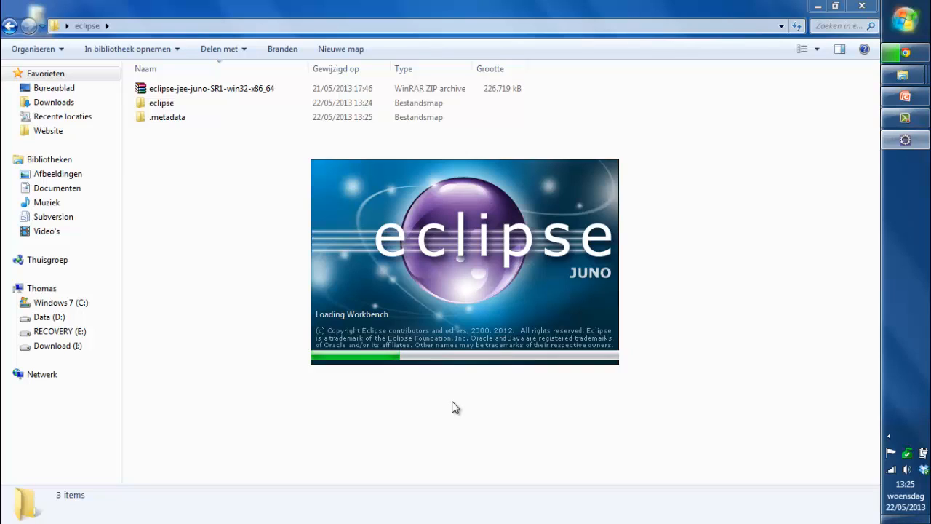
pyautogui.moveTo(442, 409)
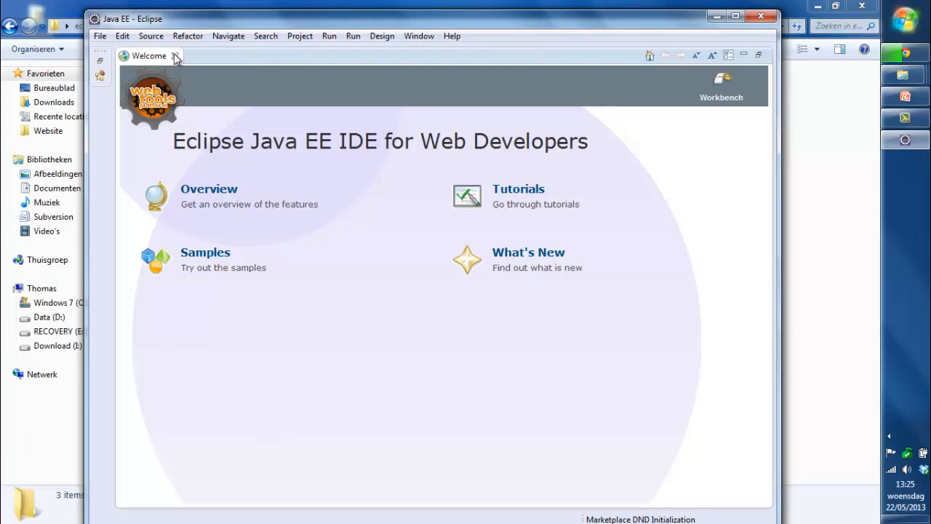
# Close the Welcome tab to reveal the empty Java EE workbench.
pyautogui.click(176, 55)
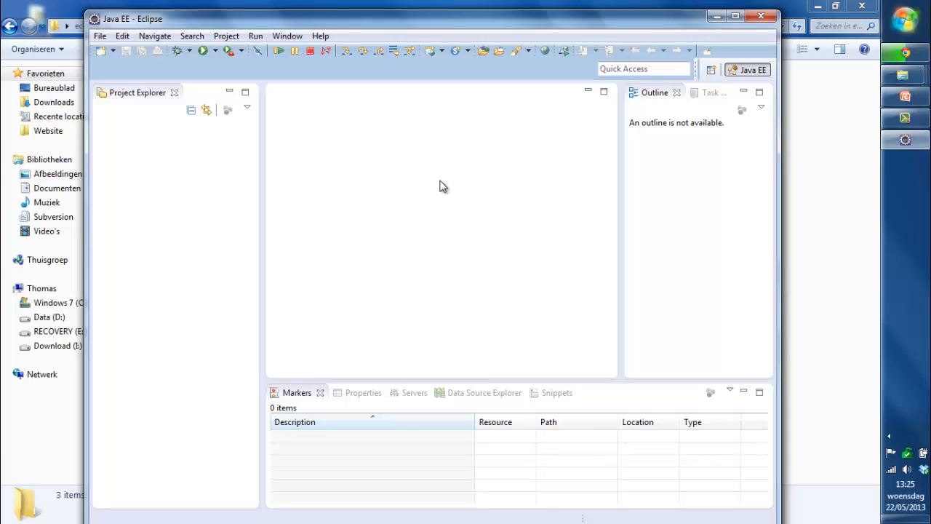
pyautogui.moveTo(629, 105)
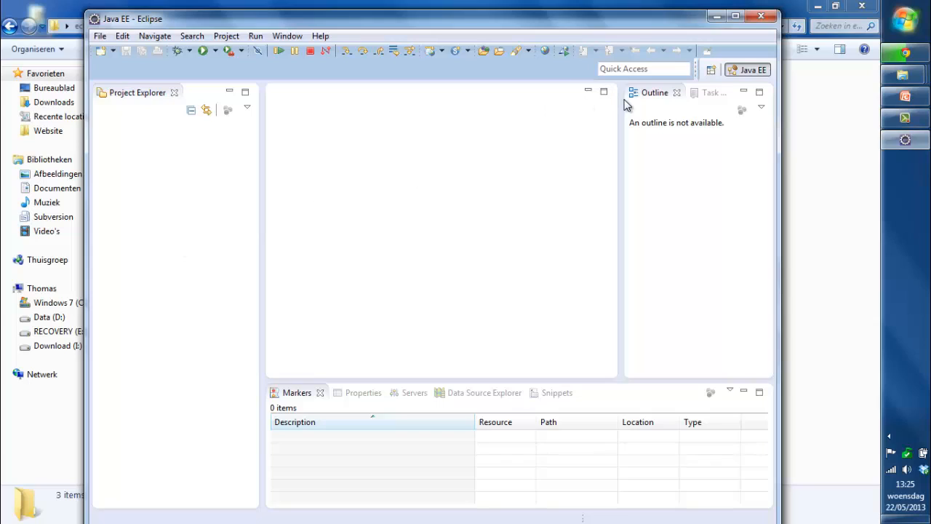